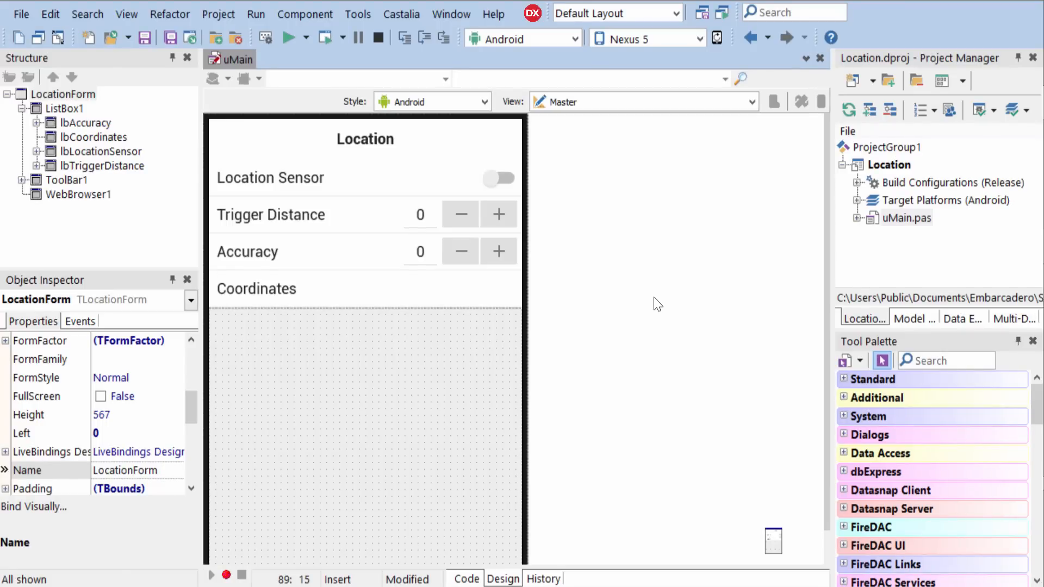
- Search the Tool Palette for 'location' to find the TLocationSensor component
click(945, 360)
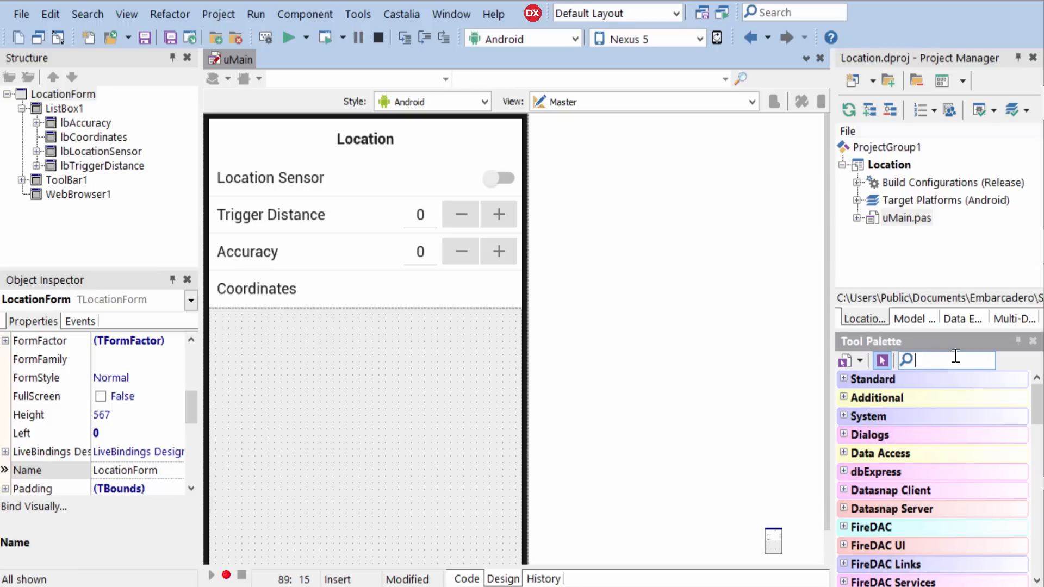
text(location)
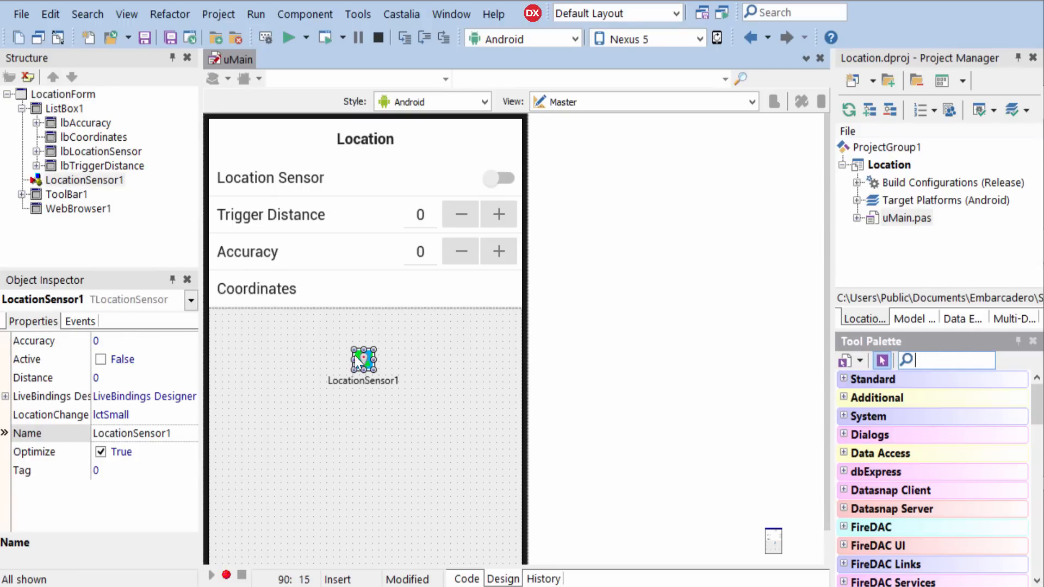
click(80, 321)
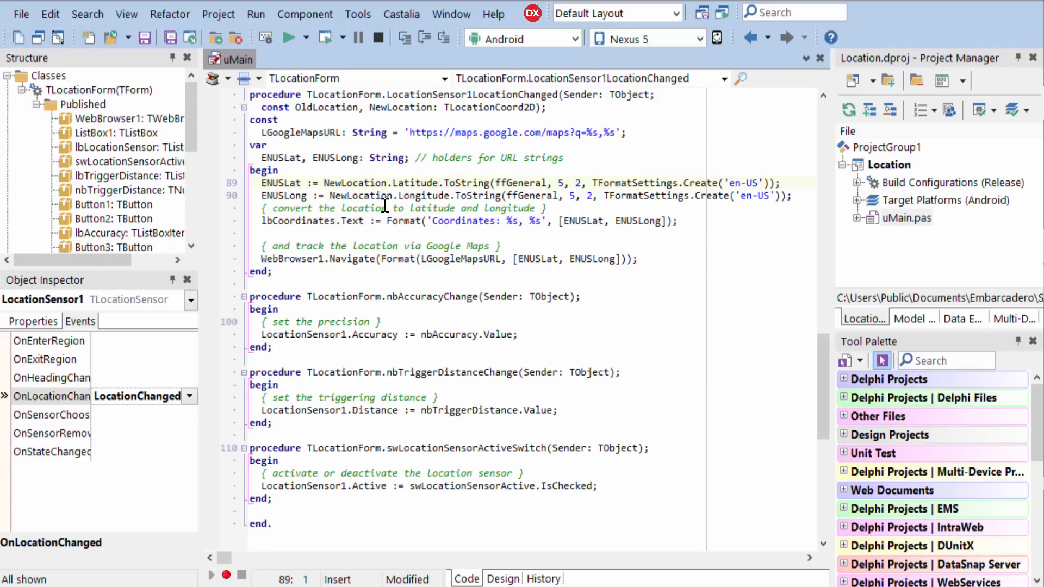
mouse_move(498, 126)
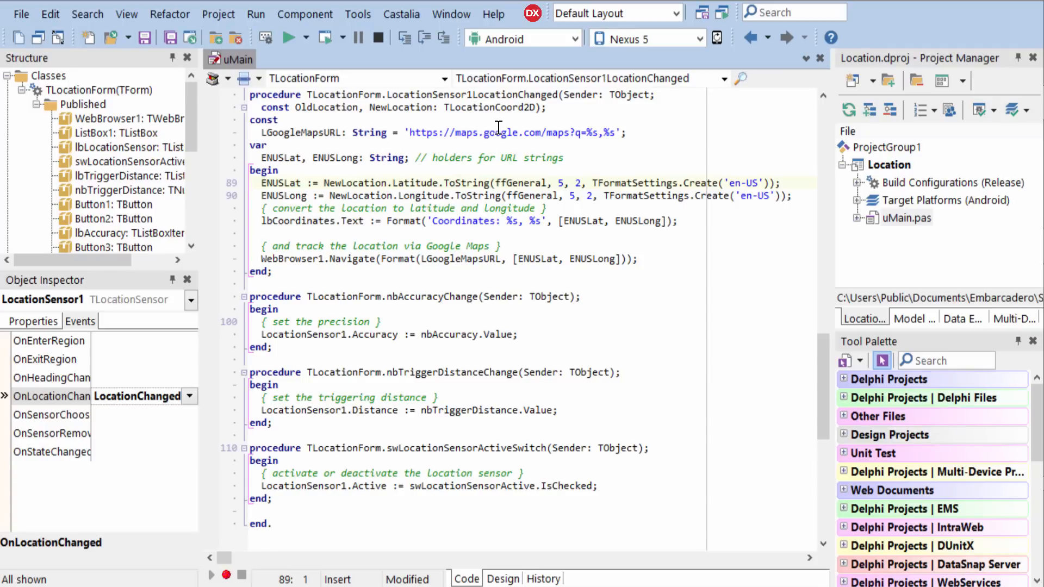
mouse_move(576, 133)
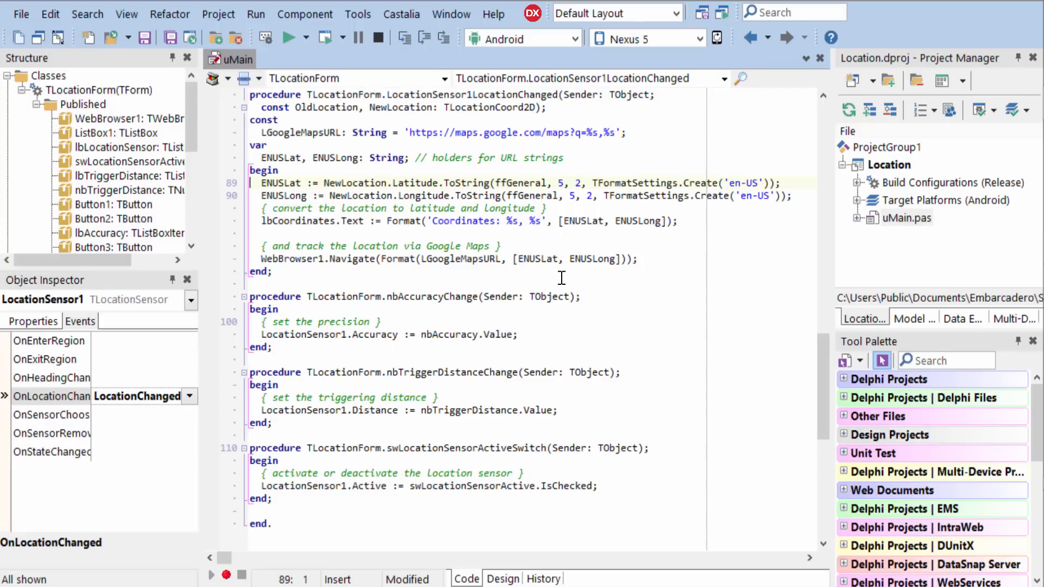
mouse_move(540, 336)
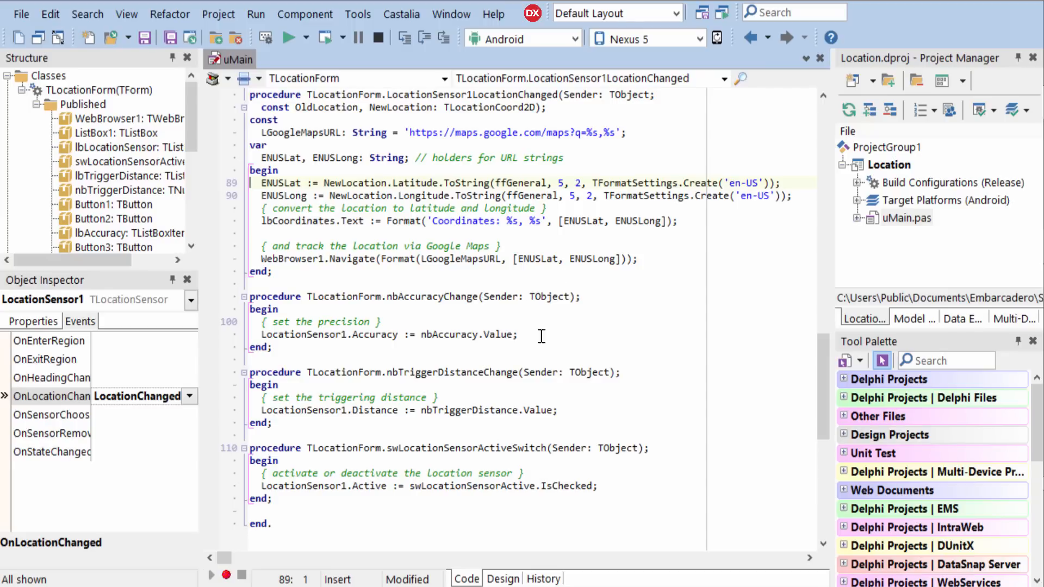
click(503, 578)
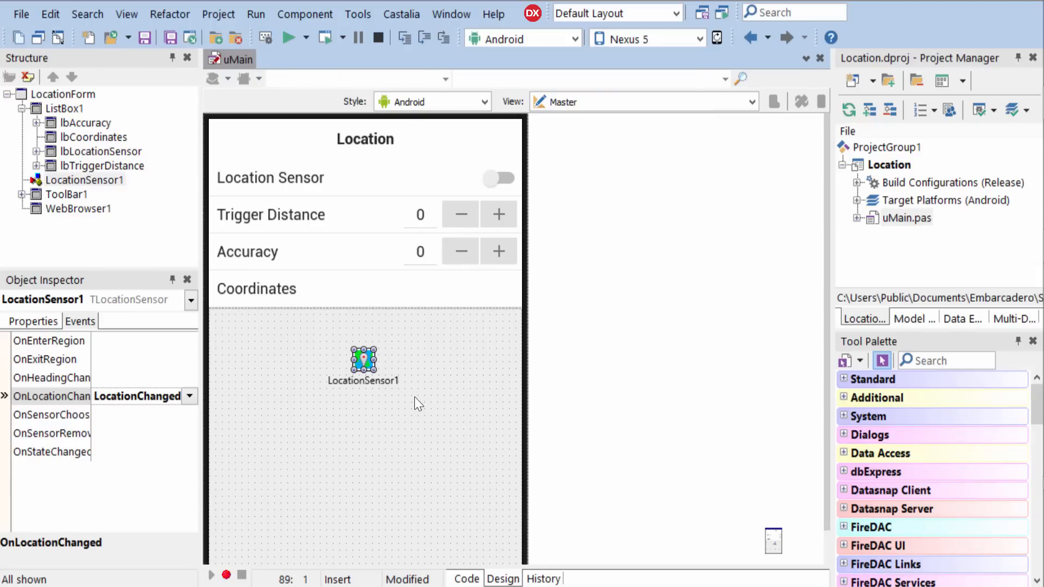
- Switch to the Chrome docwiki tutorial on the map component for iOS and Android
click(78, 209)
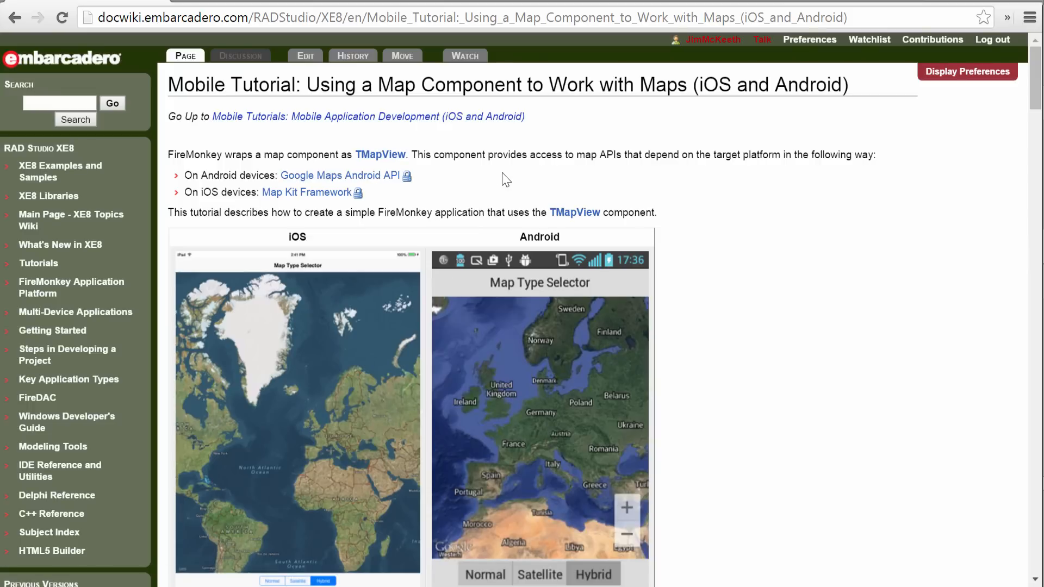
mouse_move(450, 174)
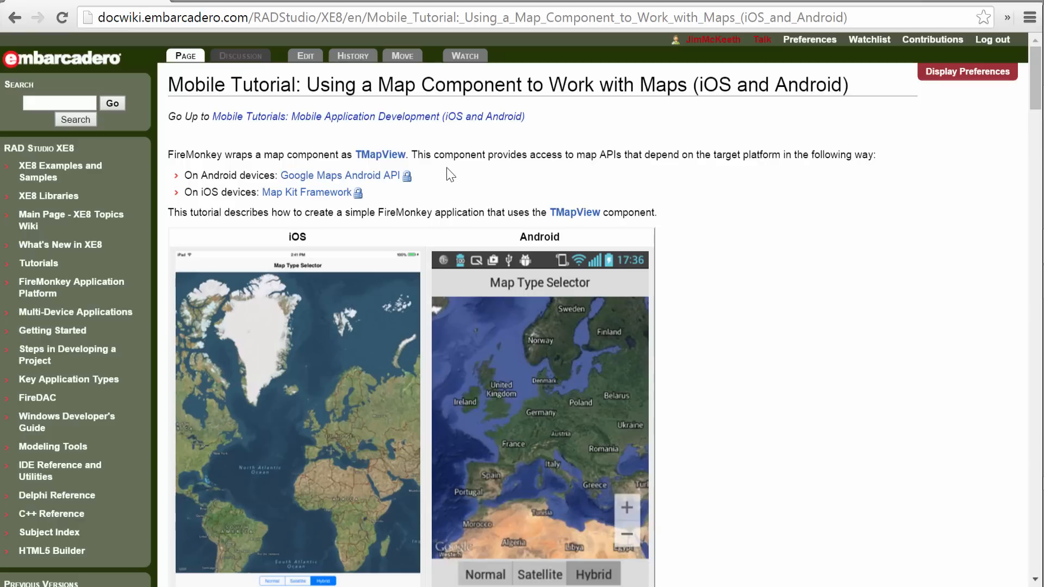
mouse_move(963, 6)
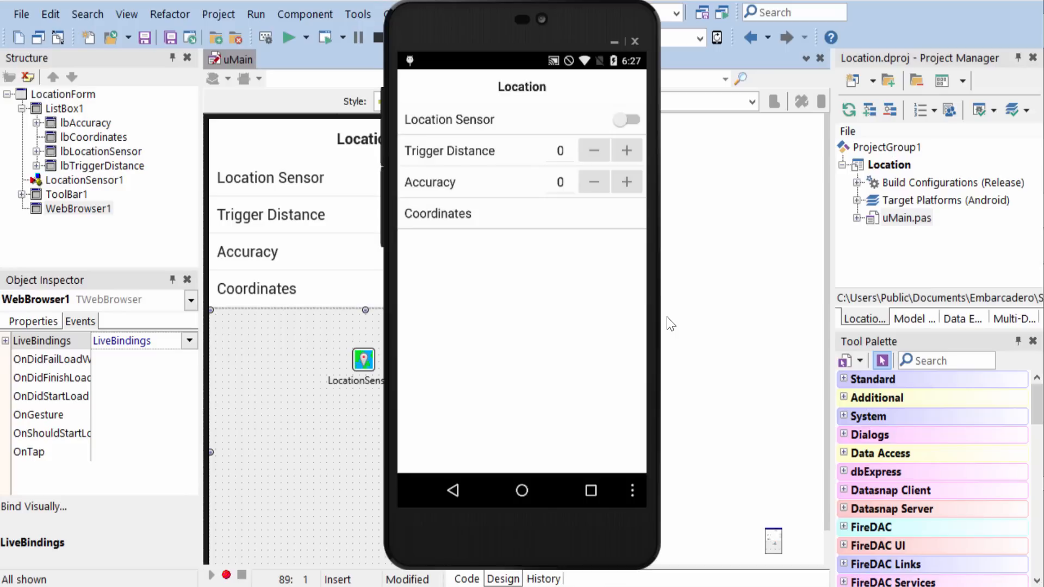
- Turn on the Location Sensor switch in the app running on the Nexus 5
click(625, 120)
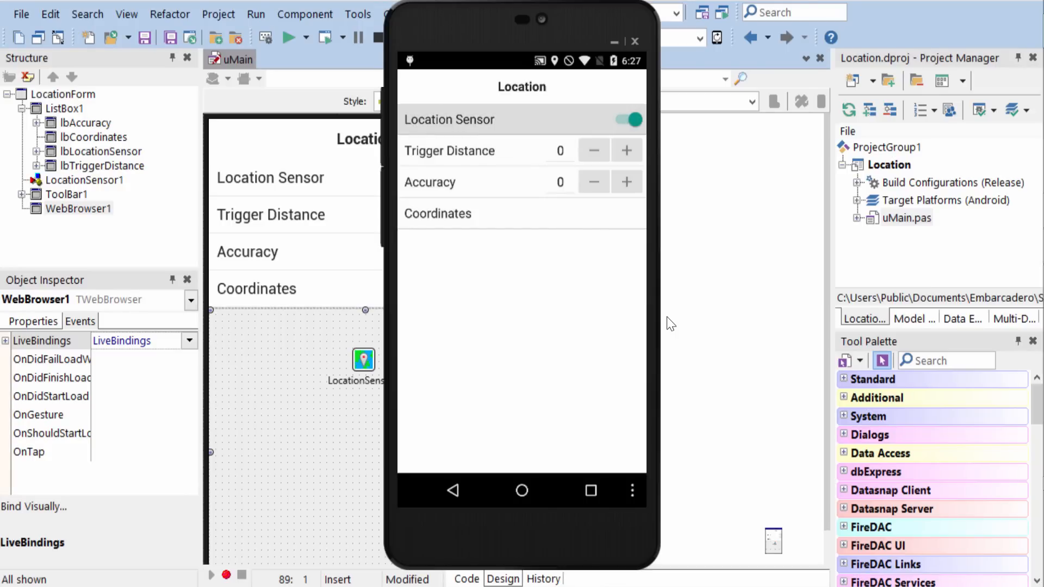